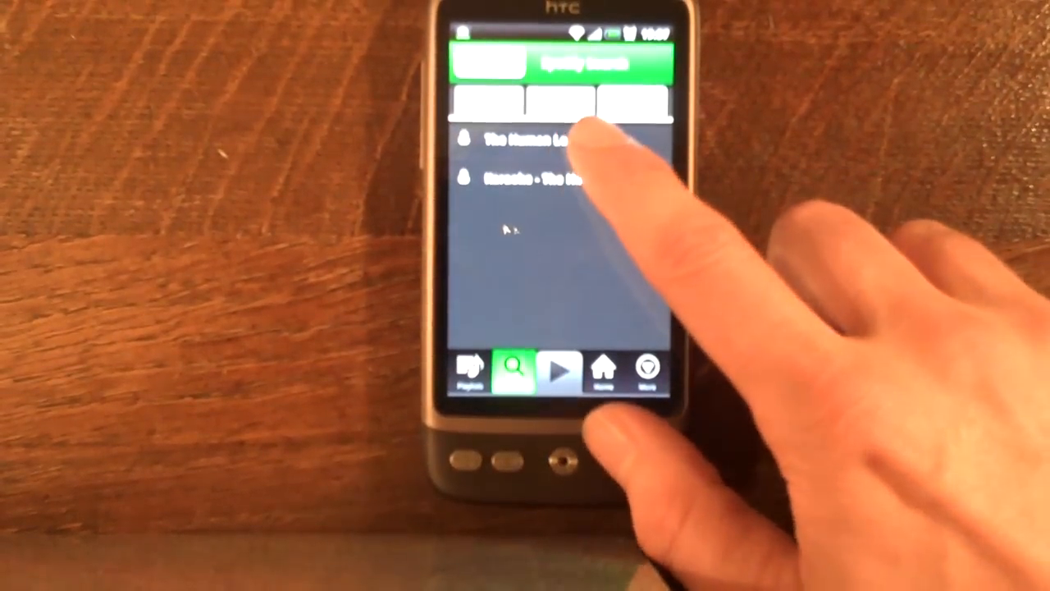
- Leave the Spotify search results and go back to the HTC home screen
left_click(533, 139)
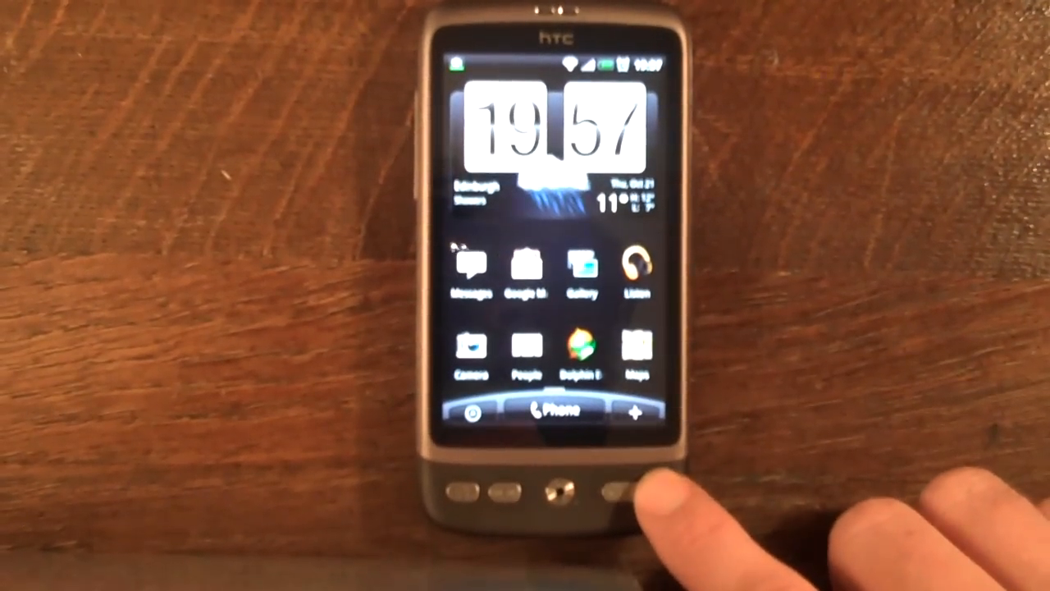
- Long-press Search to invoke Vlingo and speak a command launching Android Market
left_click(624, 492)
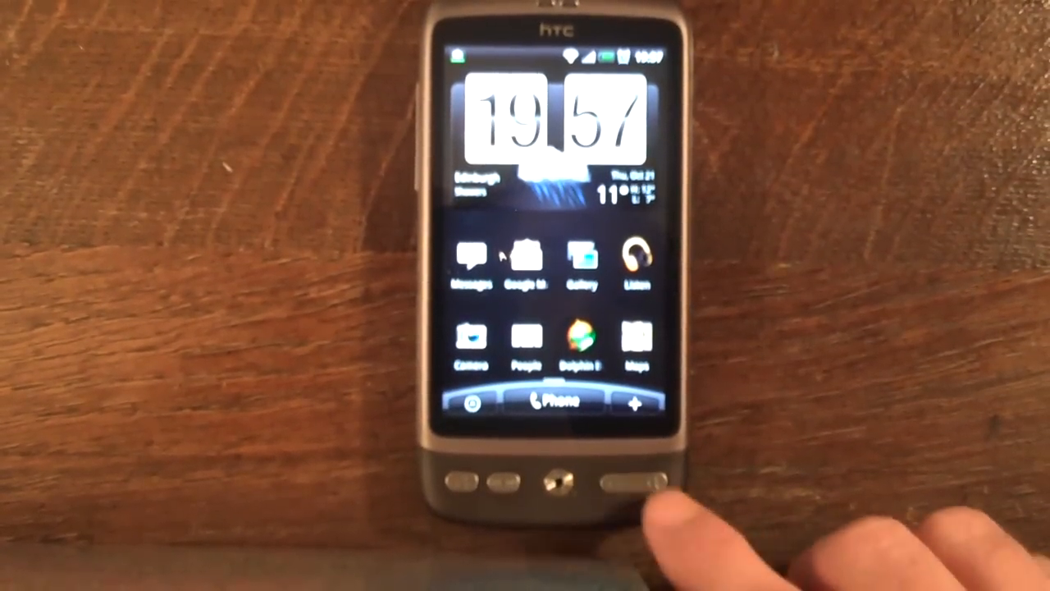
left_click(635, 484)
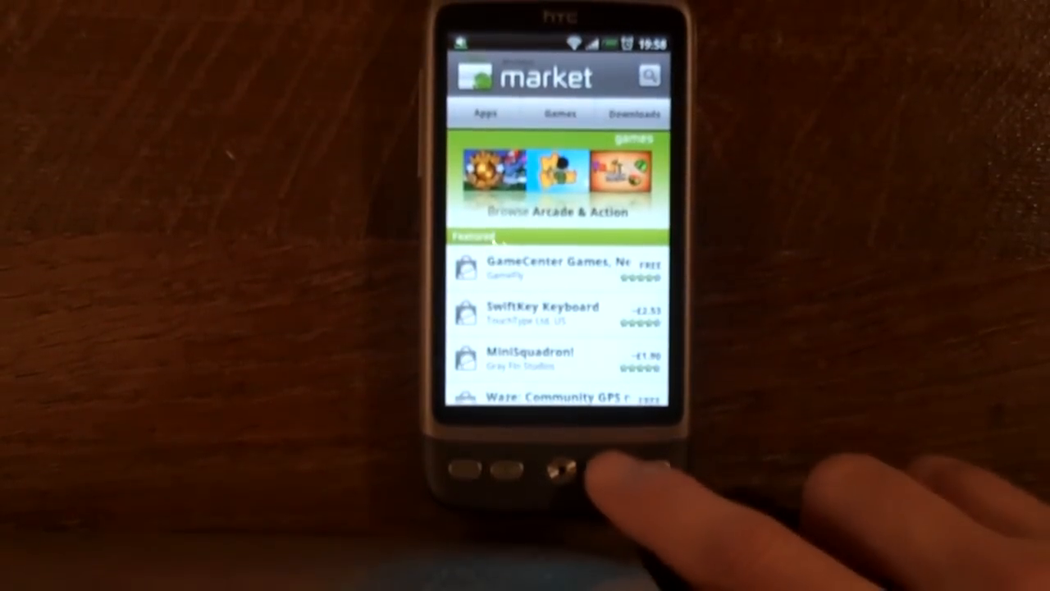
- Exit Android Market to the home screen and give Vlingo a new spoken command
left_click(558, 468)
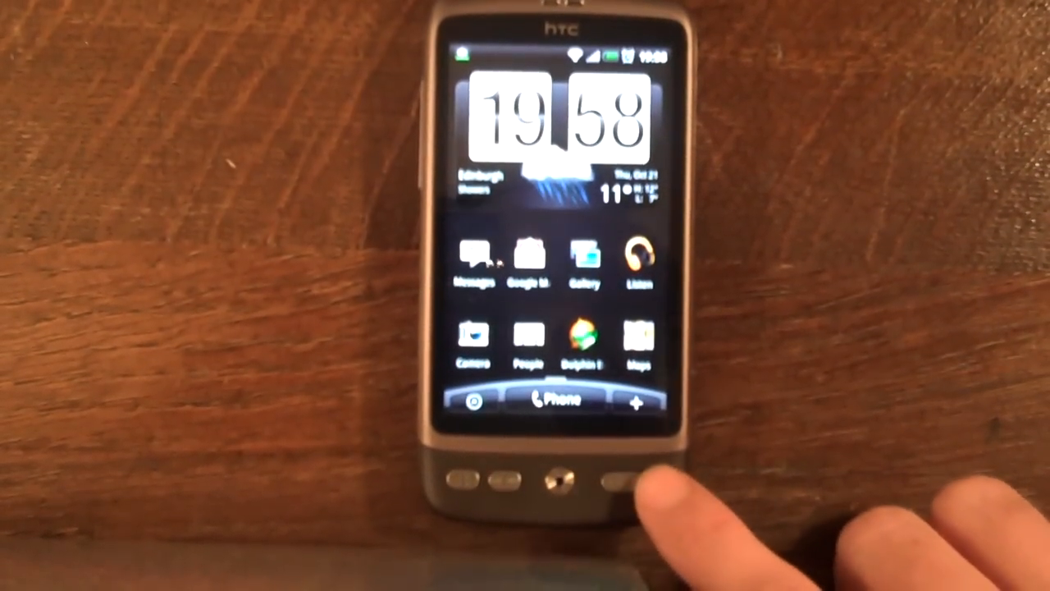
left_click(628, 484)
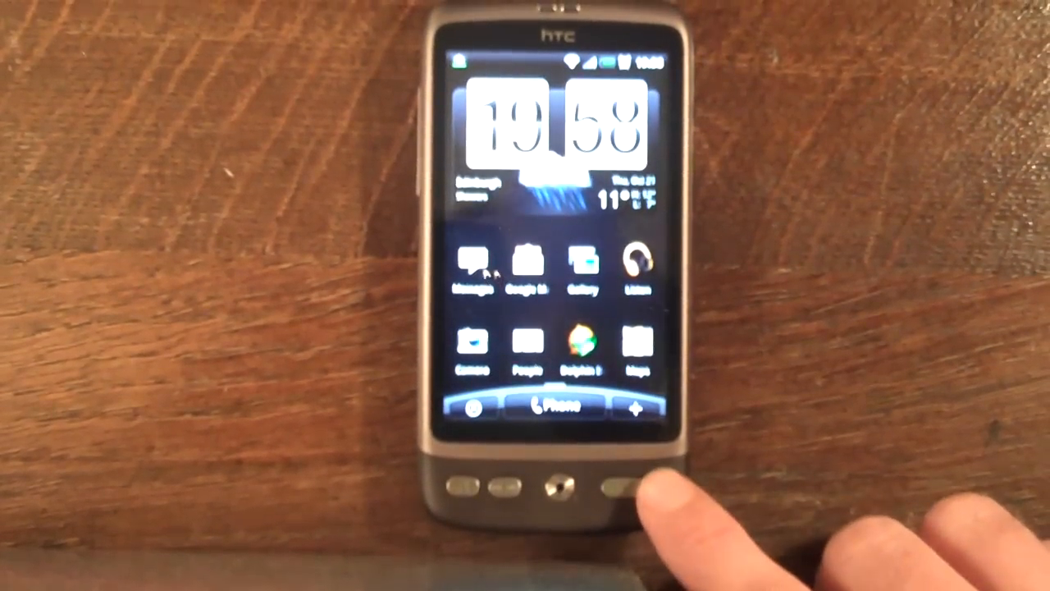
left_click(607, 493)
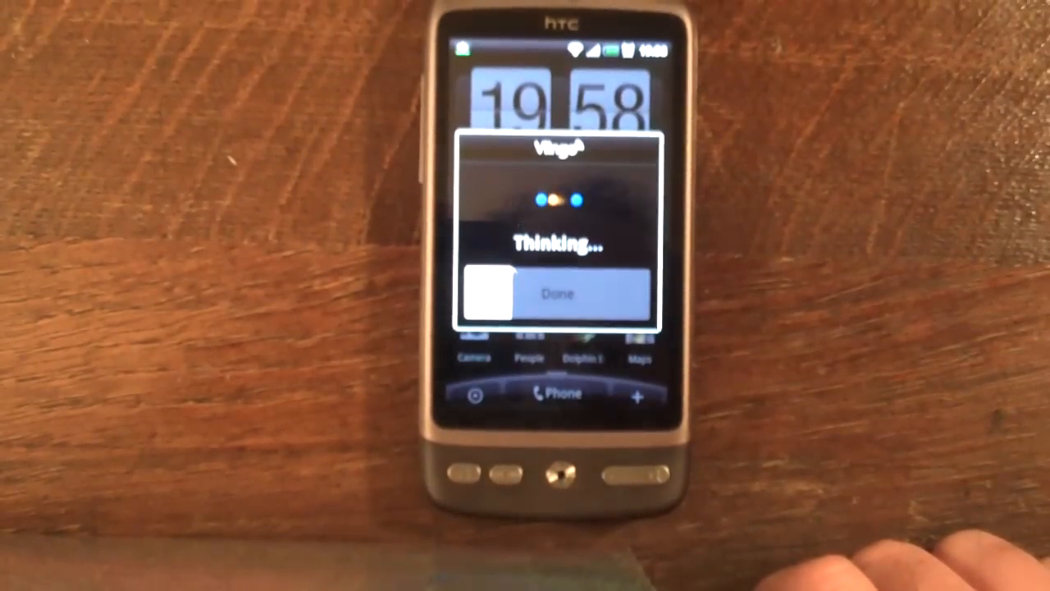
- Wait for Vlingo to finish, landing on a Contacts search showing 'No matches'
left_click(559, 293)
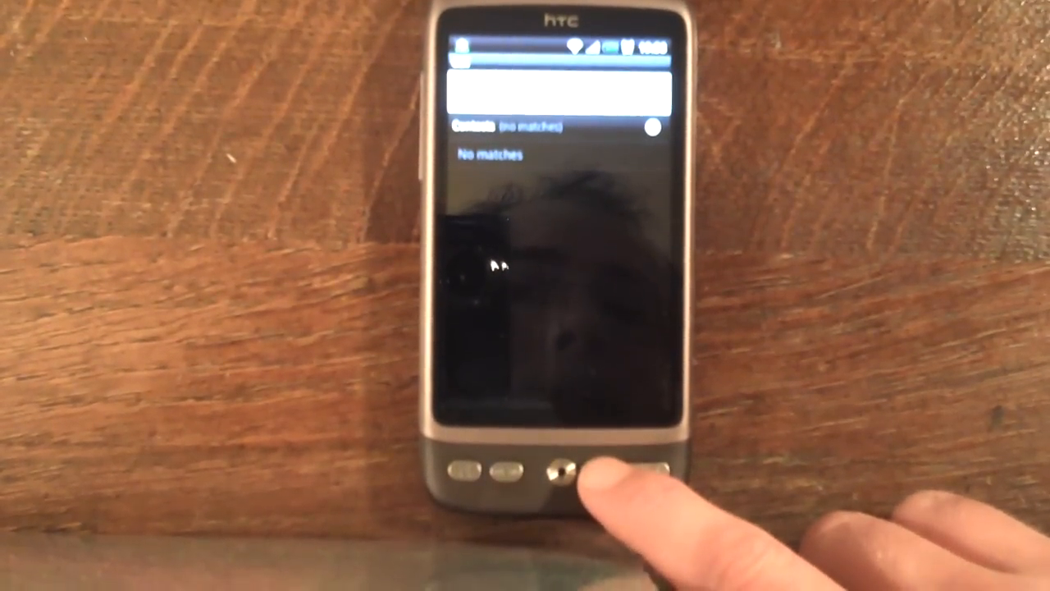
left_click(562, 469)
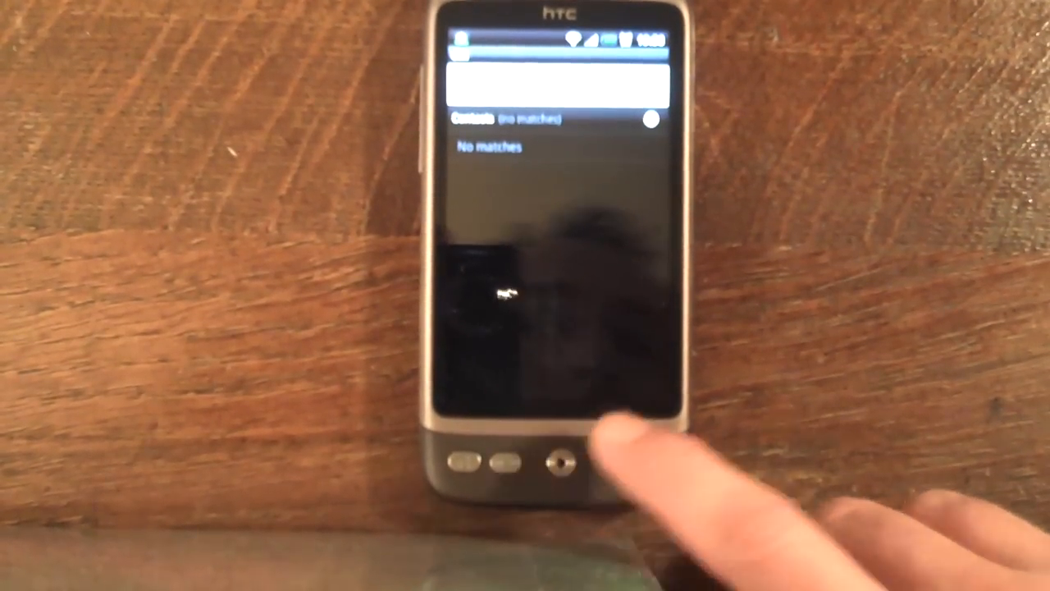
- Open Vlingo's main screen and start Tap & Speak, showing the 'Yes my lord?' prompt
left_click(558, 462)
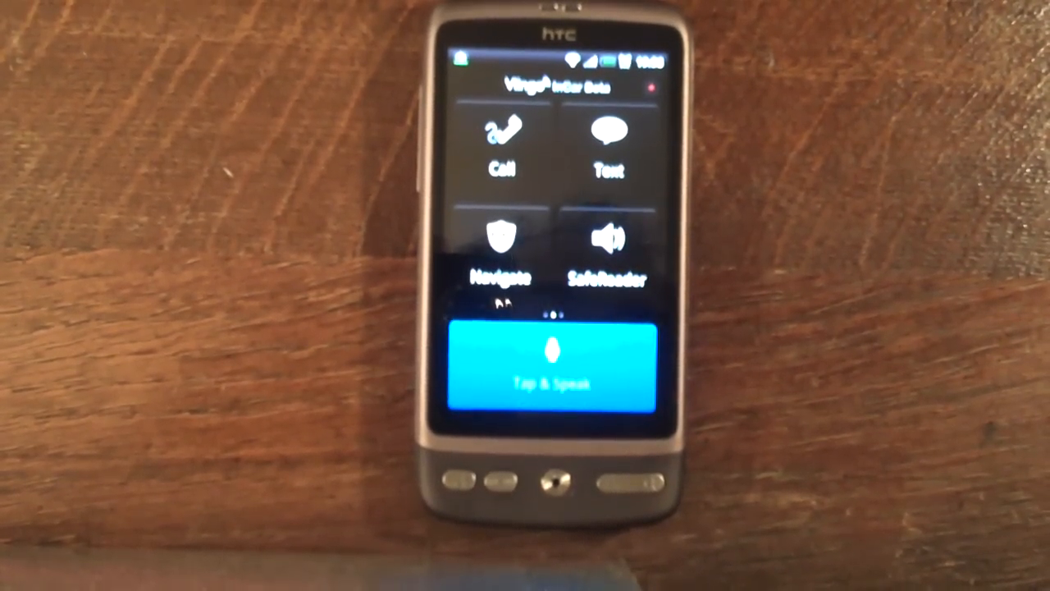
left_click(551, 365)
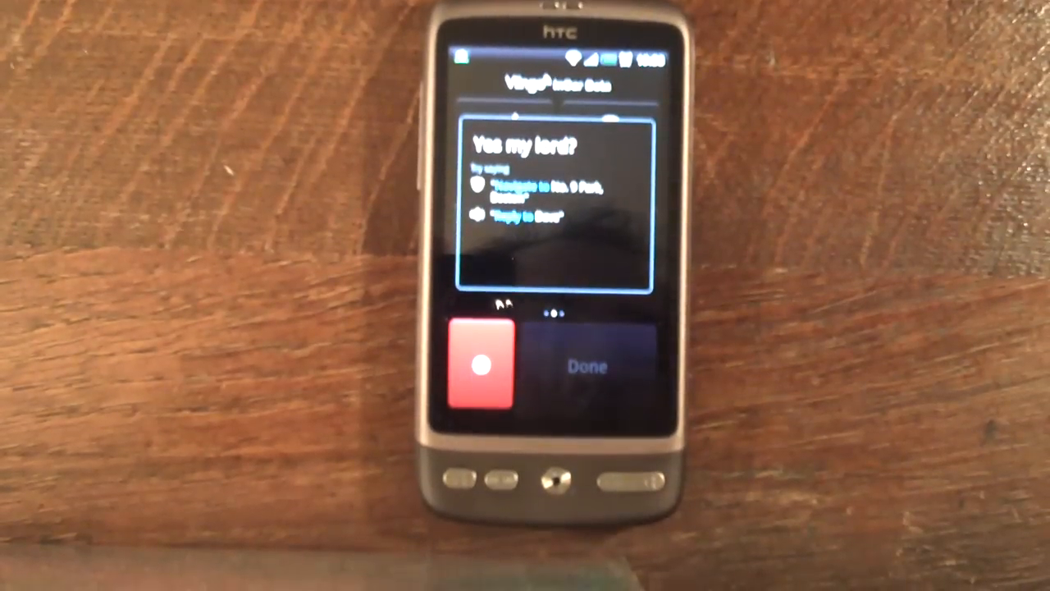